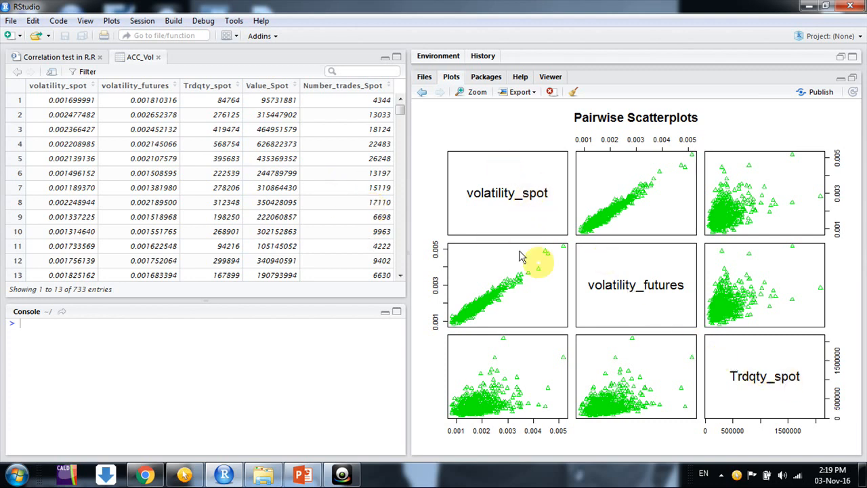
mouse_move(590, 271)
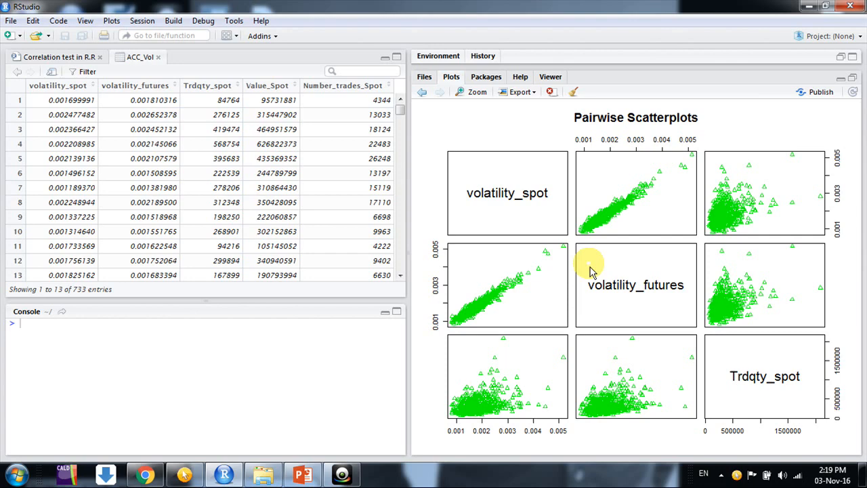
mouse_move(756, 393)
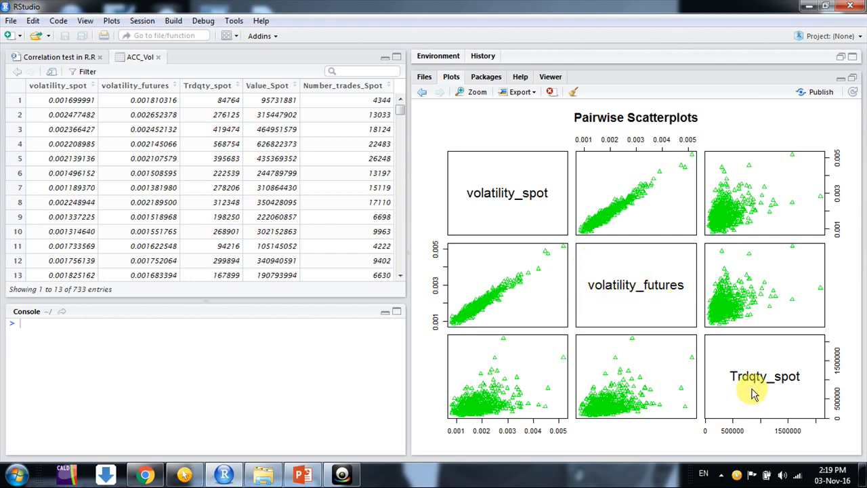
mouse_move(507, 179)
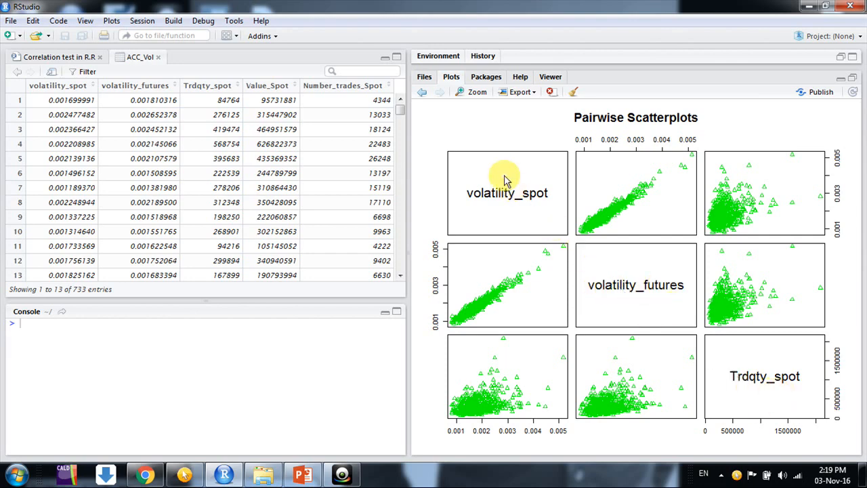
mouse_move(776, 201)
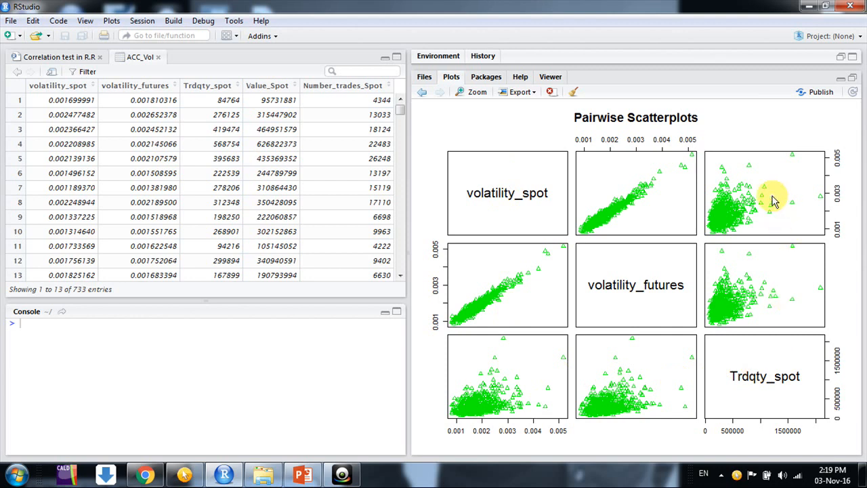
mouse_move(501, 177)
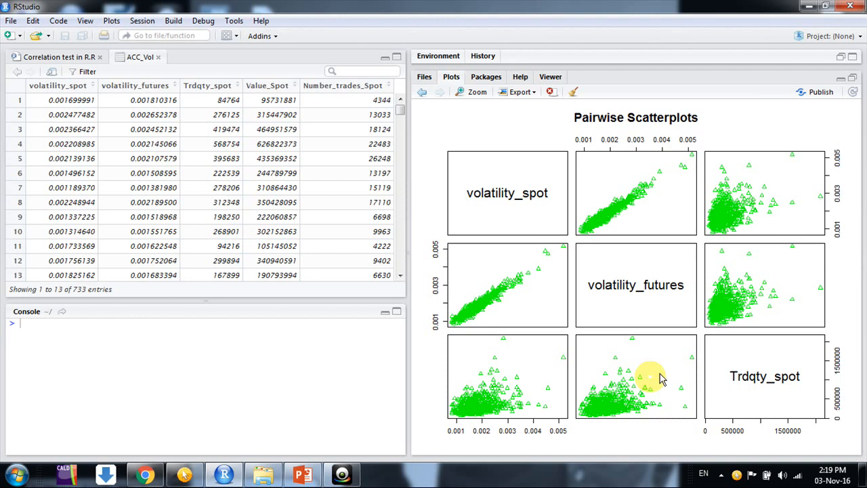
mouse_move(608, 254)
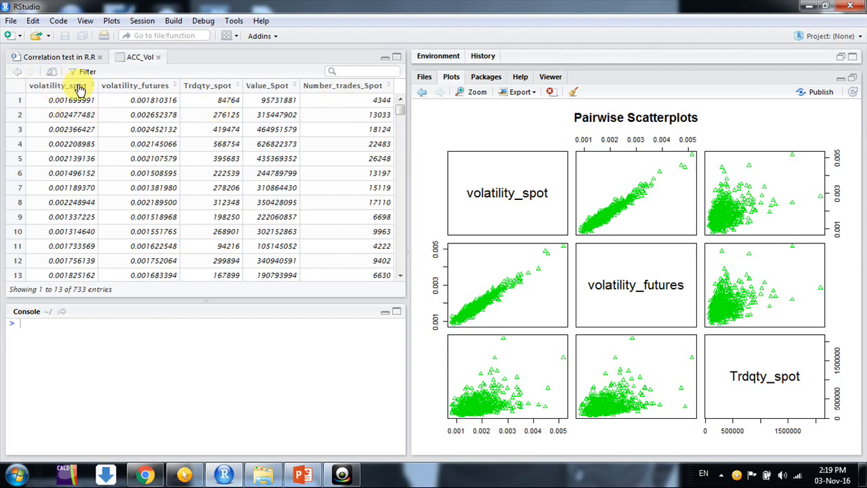
mouse_move(160, 85)
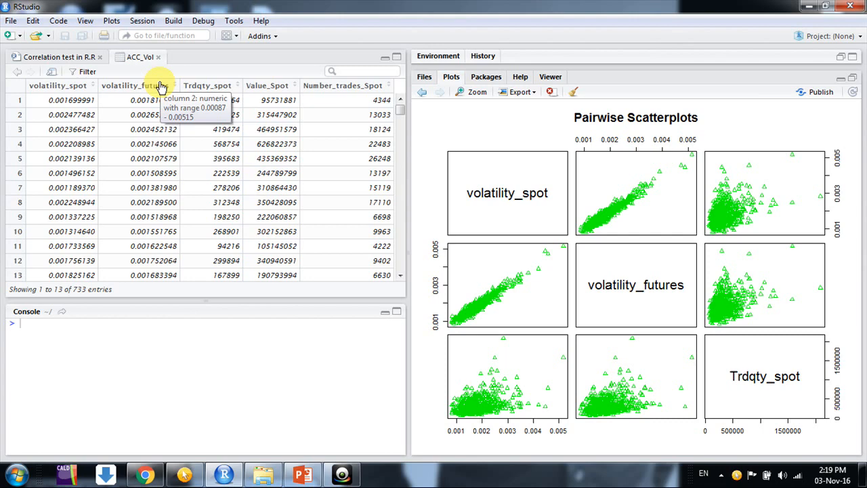
mouse_move(224, 89)
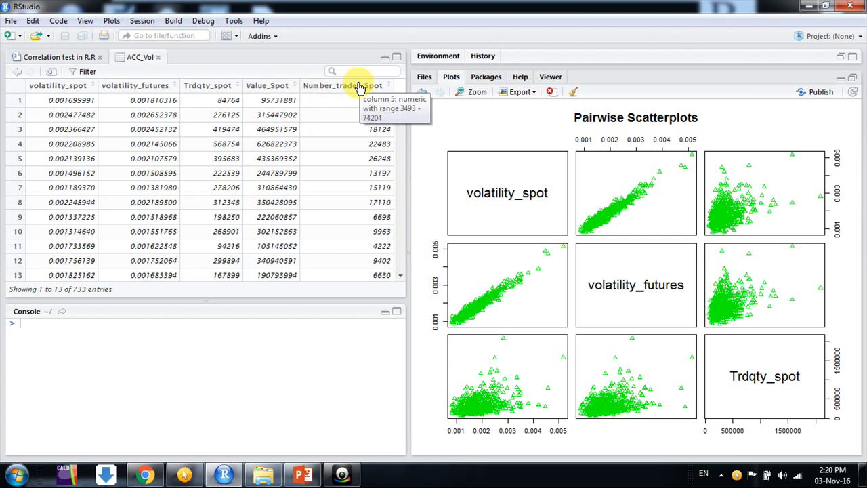
- Switch from the ACC_Vol data view back to the Correlation test in R.R script
left_click(57, 57)
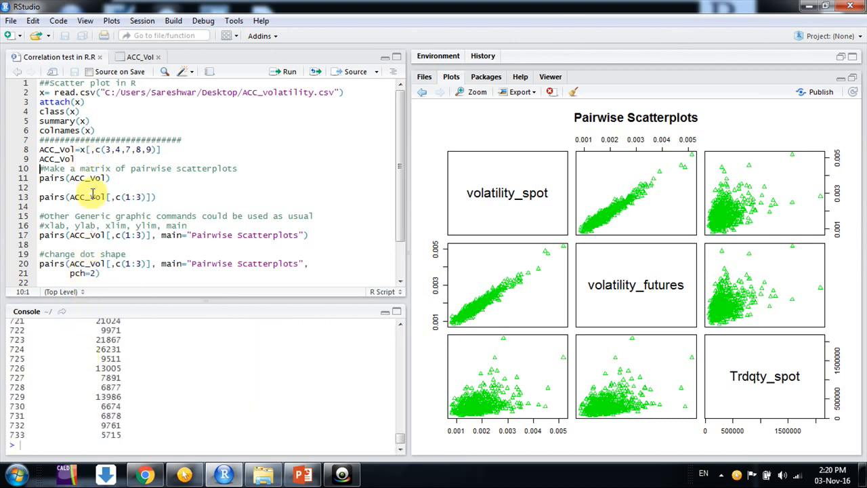
double_click(57, 159)
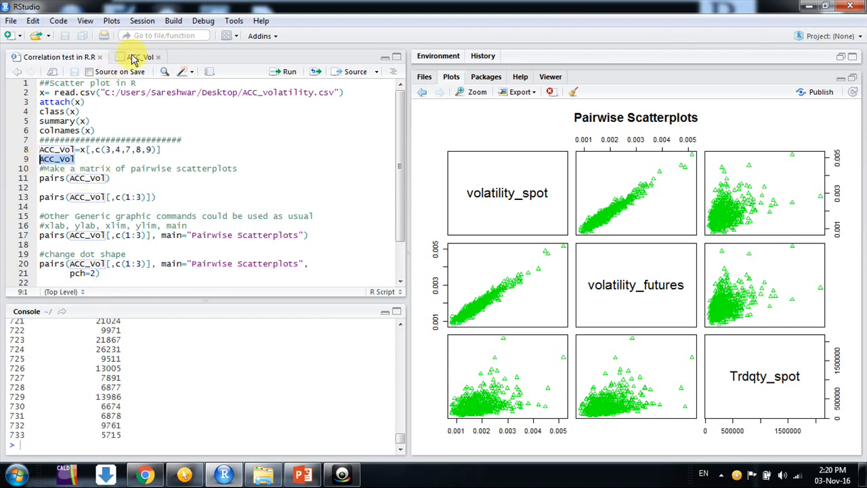
left_click(138, 57)
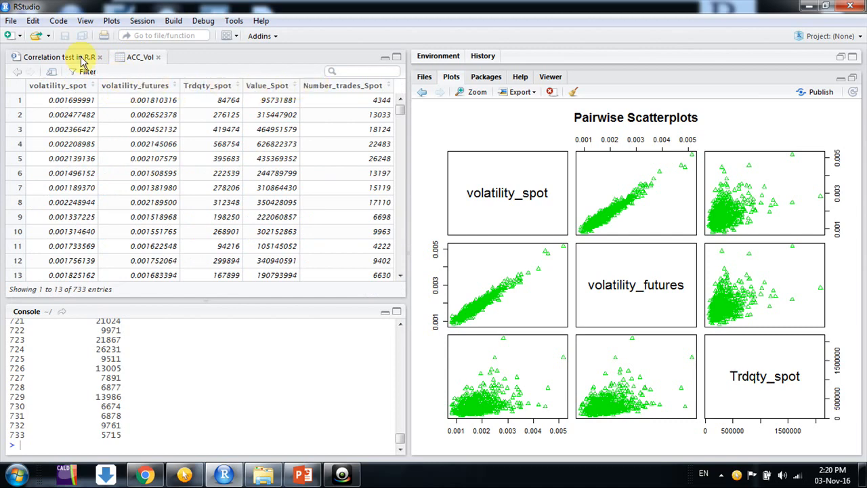
left_click(59, 57)
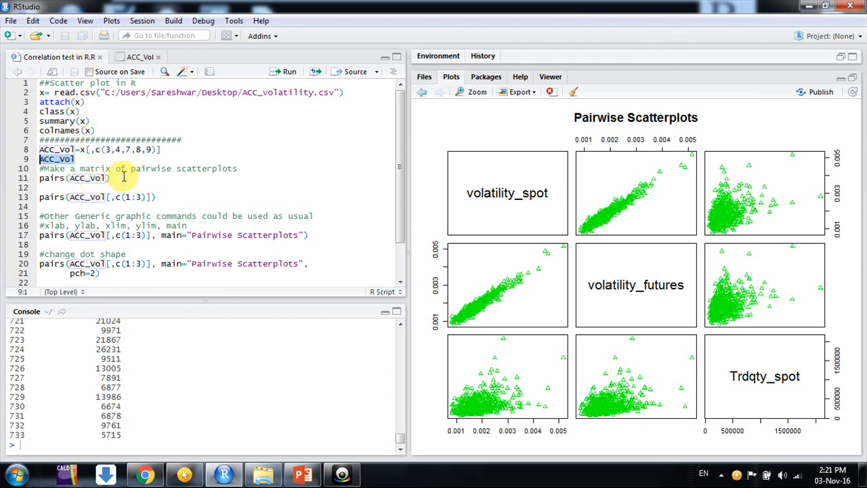
left_click(123, 178)
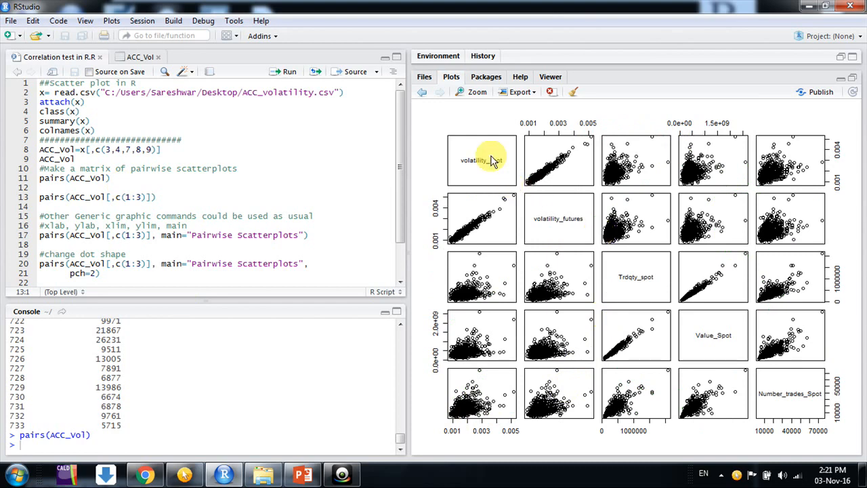
mouse_move(610, 287)
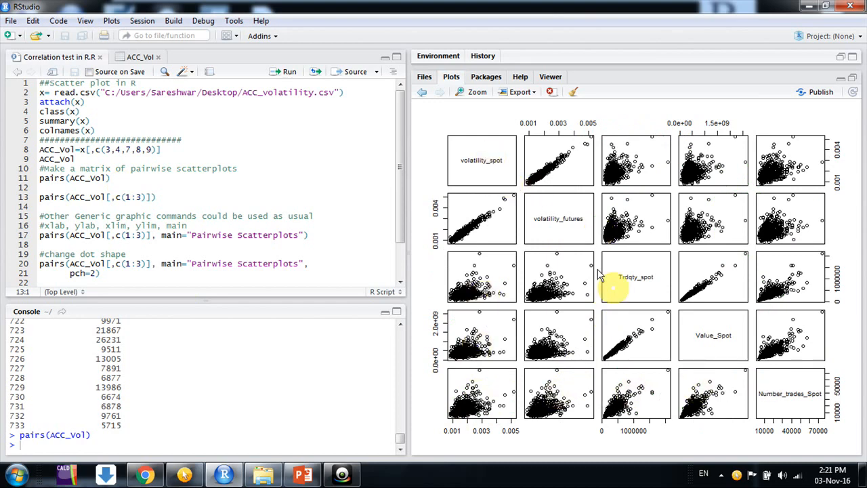
mouse_move(482, 160)
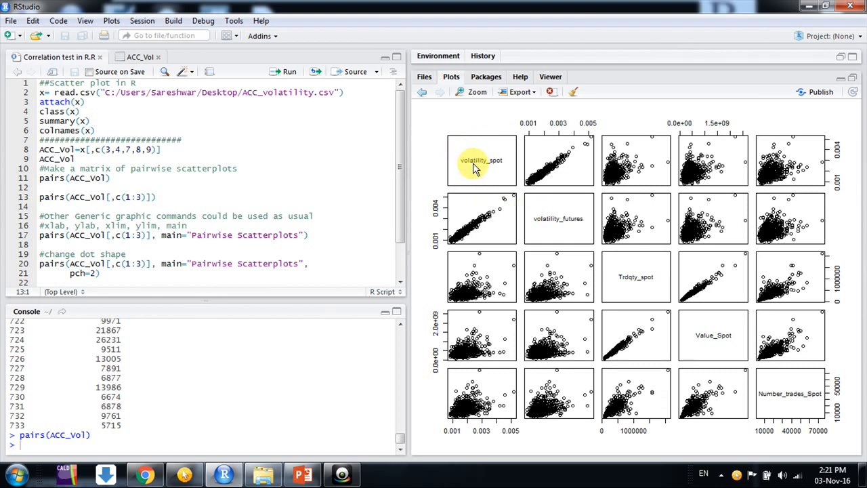
mouse_move(558, 214)
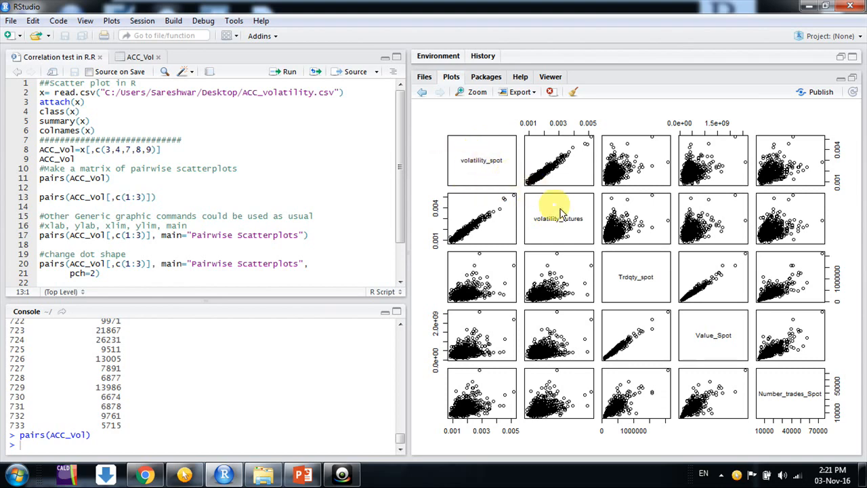
mouse_move(643, 281)
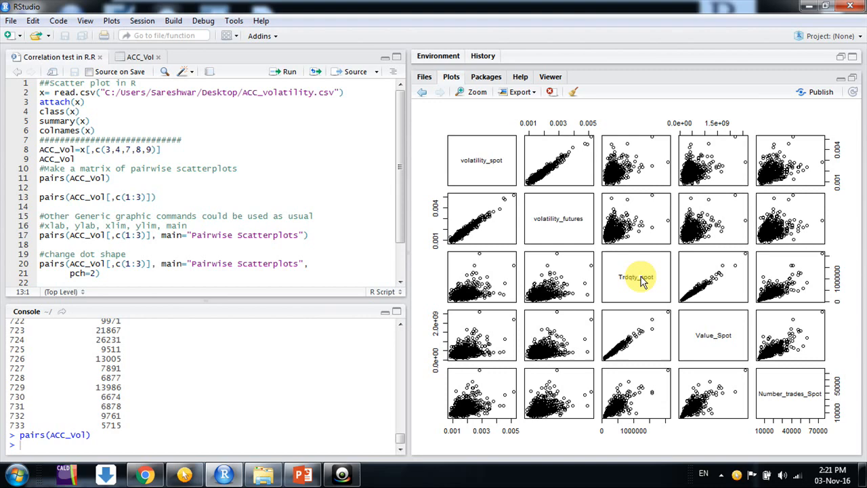
mouse_move(786, 399)
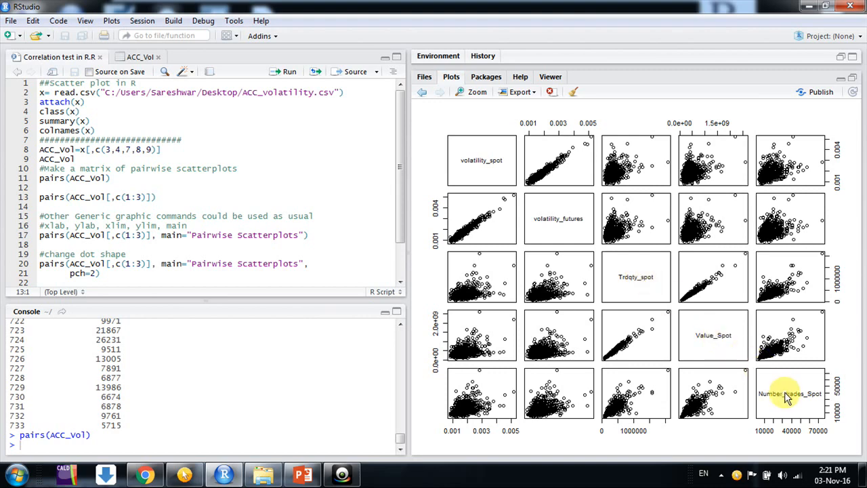
mouse_move(455, 182)
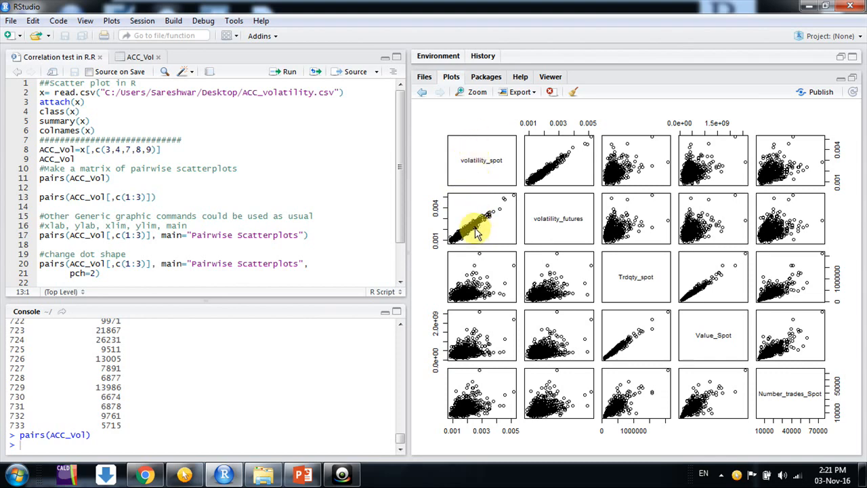
mouse_move(485, 179)
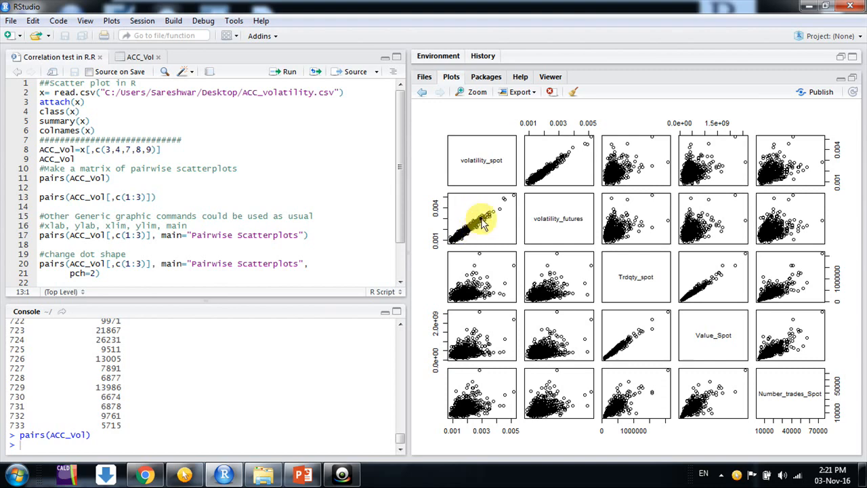
mouse_move(485, 227)
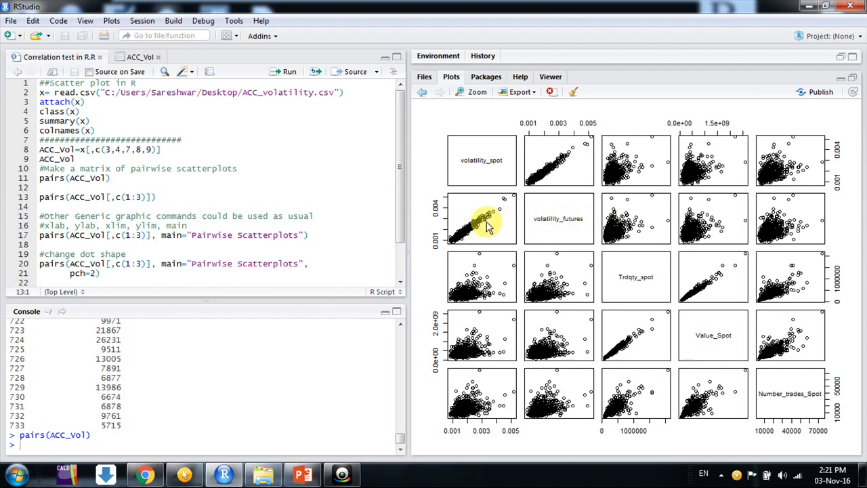
mouse_move(481, 174)
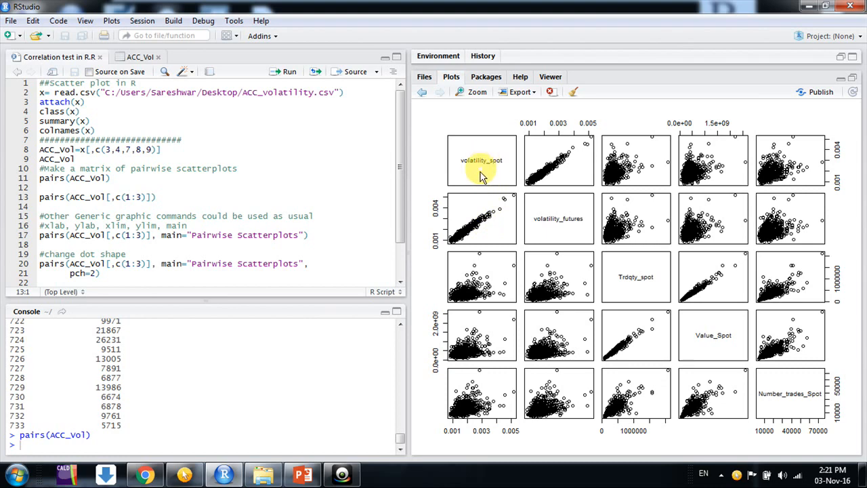
mouse_move(477, 396)
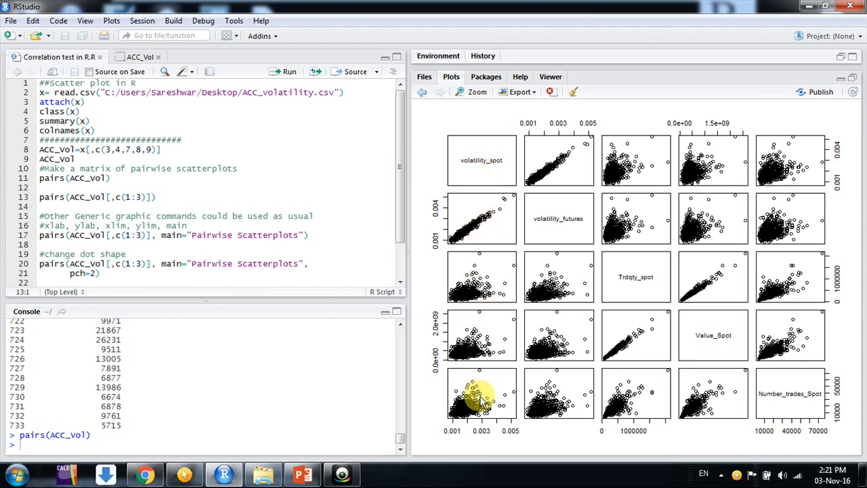
mouse_move(477, 390)
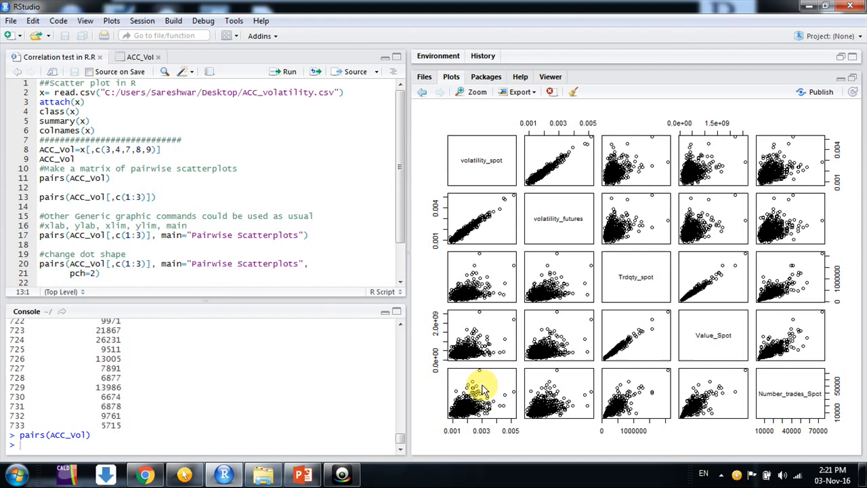
mouse_move(657, 463)
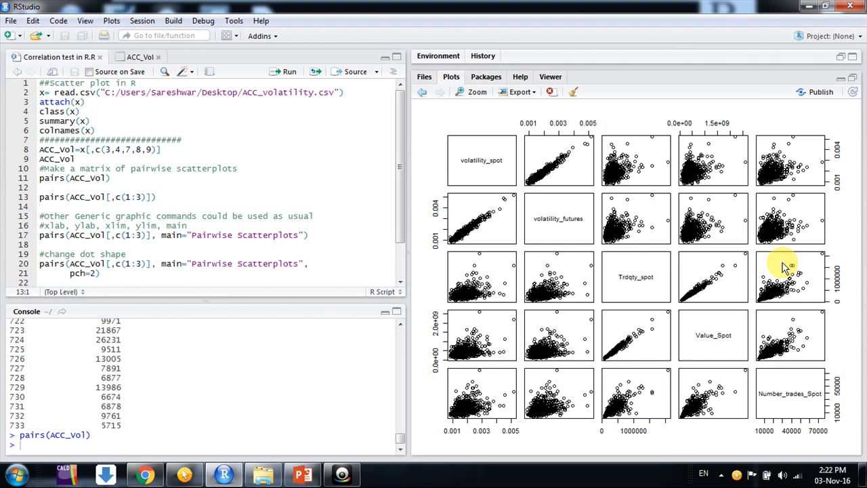
mouse_move(482, 169)
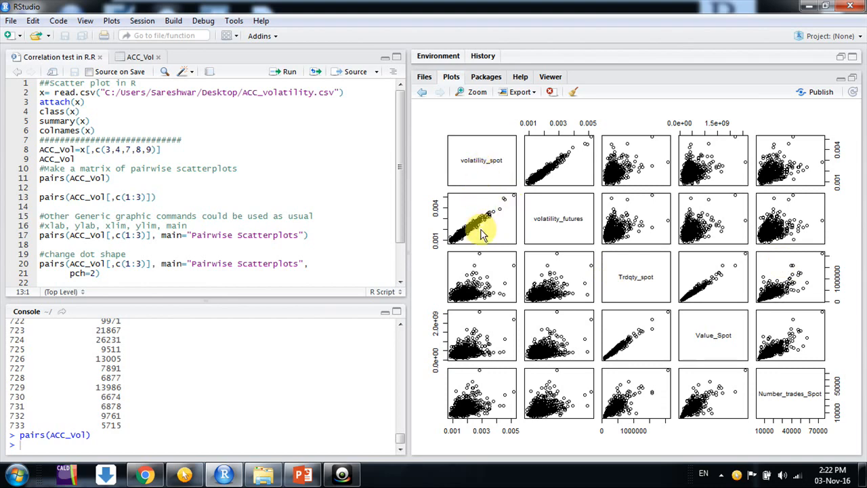
mouse_move(664, 382)
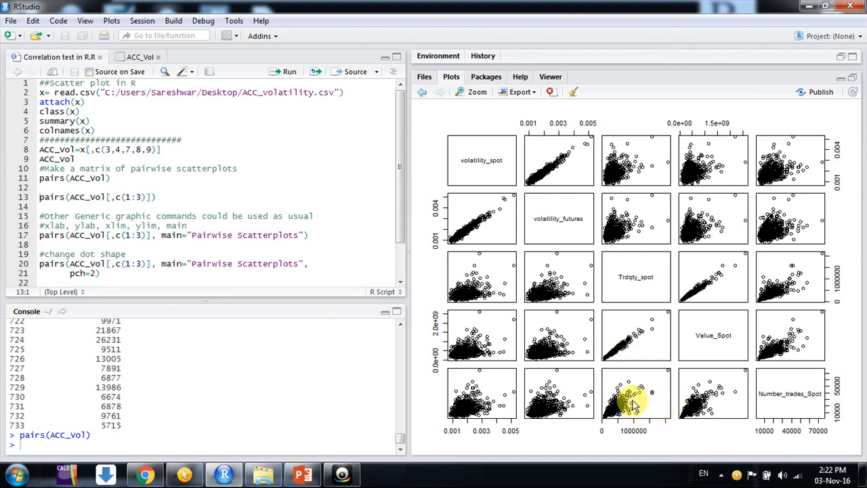
mouse_move(640, 404)
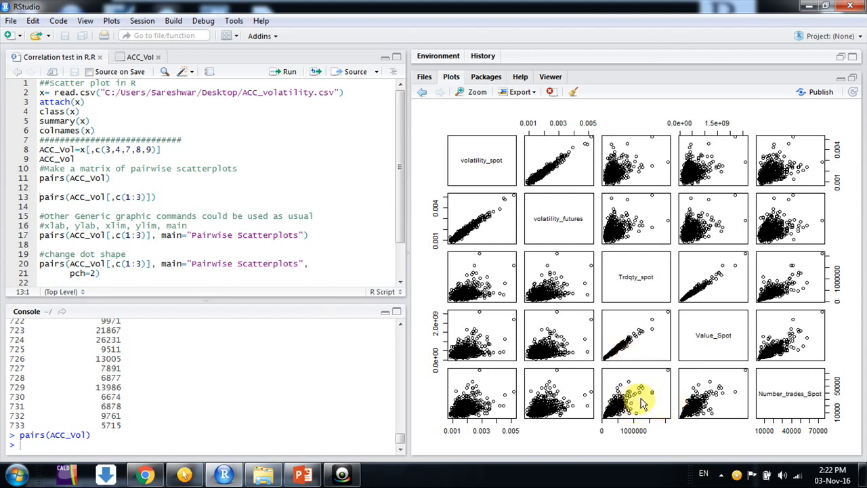
mouse_move(640, 401)
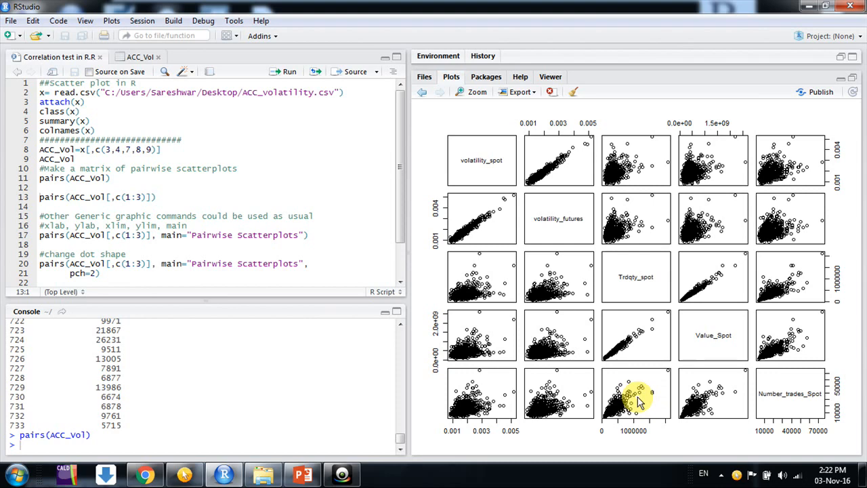
mouse_move(174, 187)
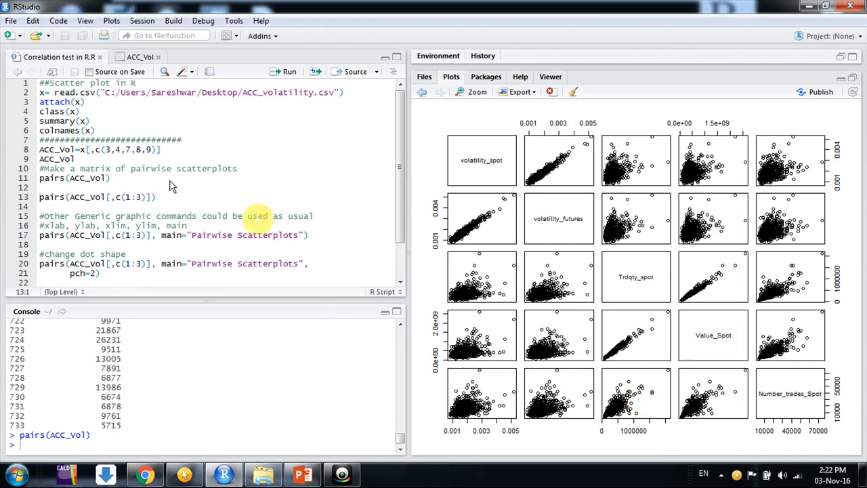
mouse_move(160, 178)
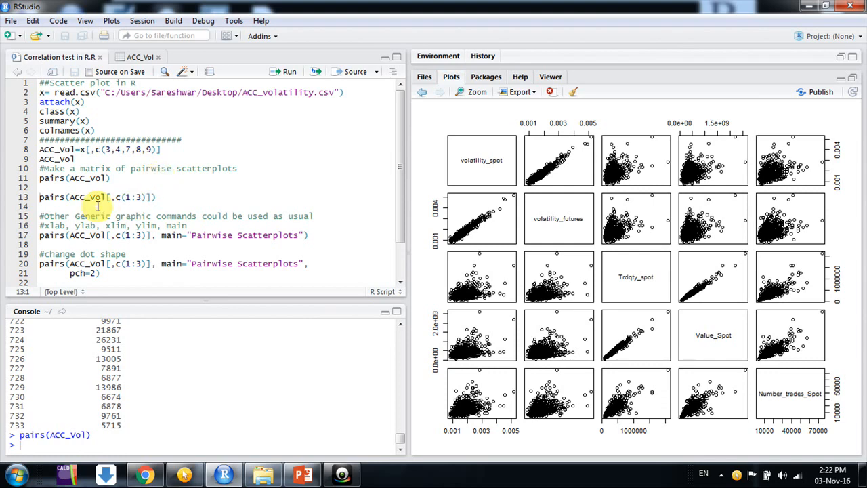
- Select the pairs(ACC_vol[,c(1:3)]) command that plots only the first three columns
left_click_drag(107, 197, 150, 196)
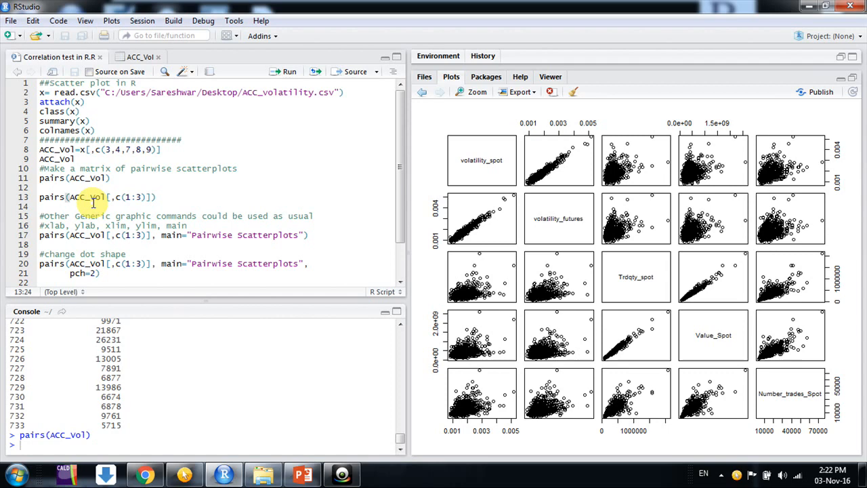
mouse_move(171, 200)
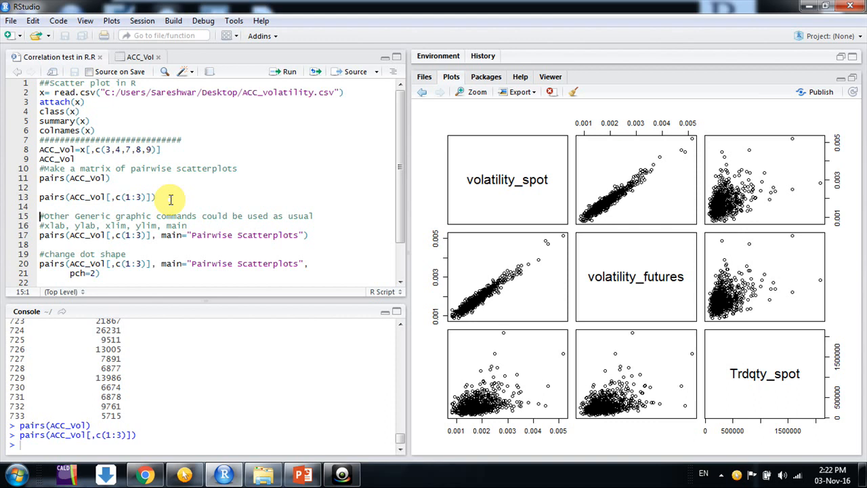
mouse_move(178, 236)
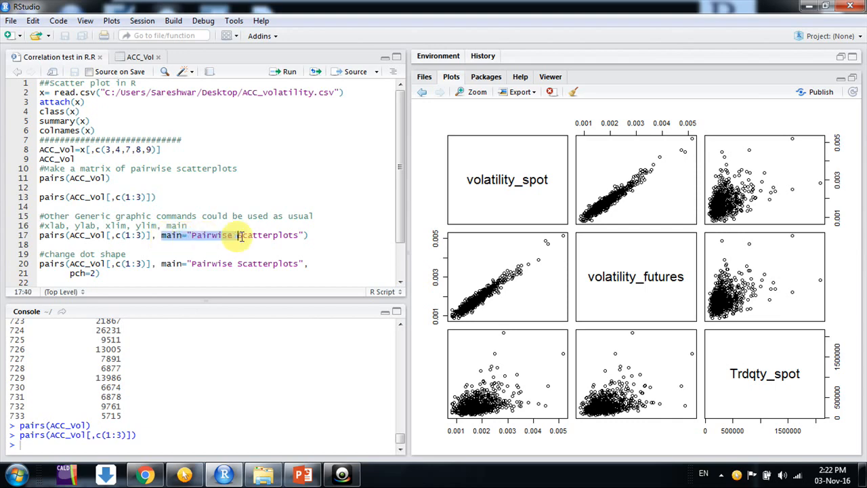
- Run the pairs command with main="Pairwise Scatterplots" to title the three-variable matrix
left_click(311, 236)
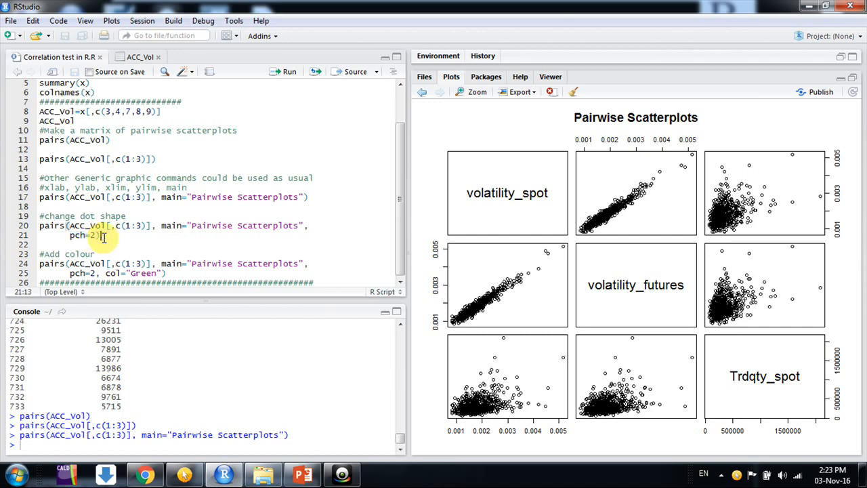
- Run the pairs command with pch=2 so the titled matrix draws triangle points
left_click(284, 72)
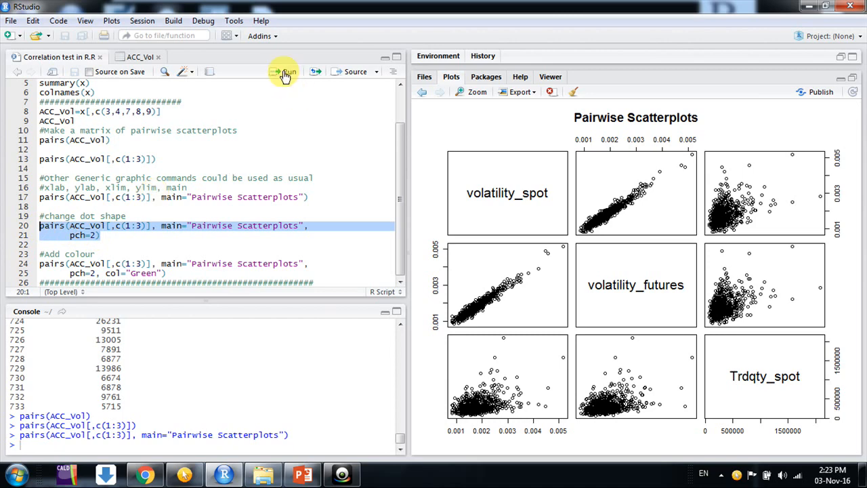
left_click(284, 71)
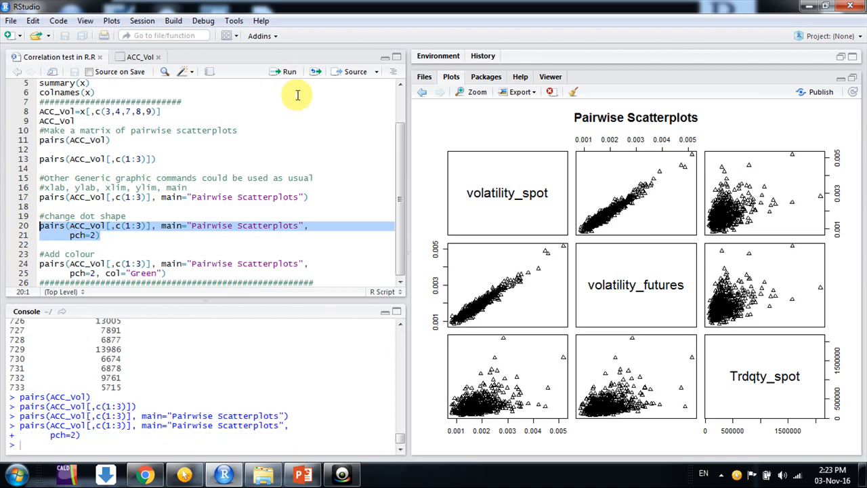
mouse_move(461, 318)
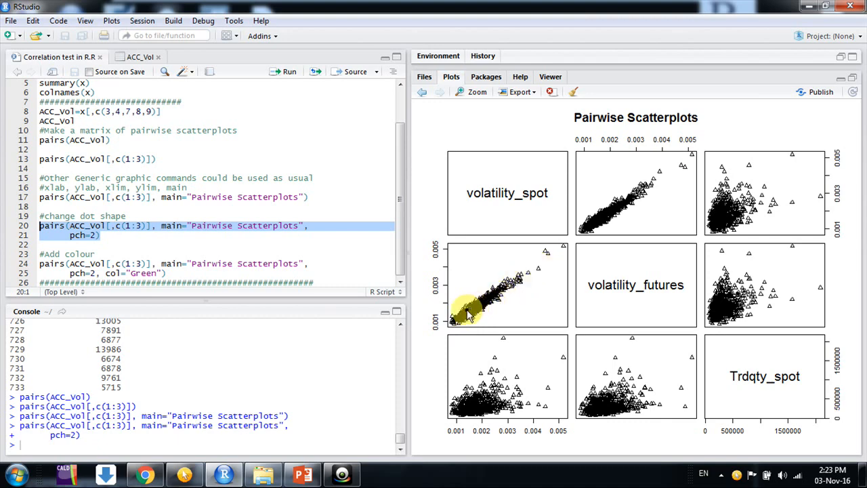
mouse_move(494, 296)
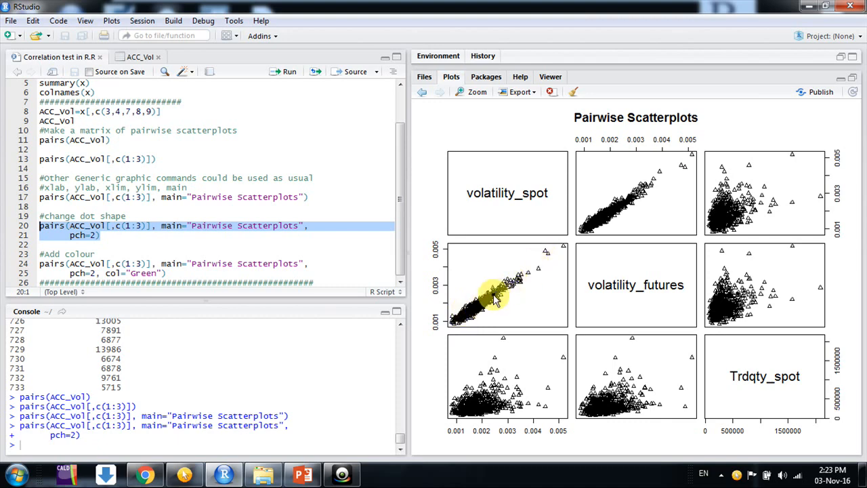